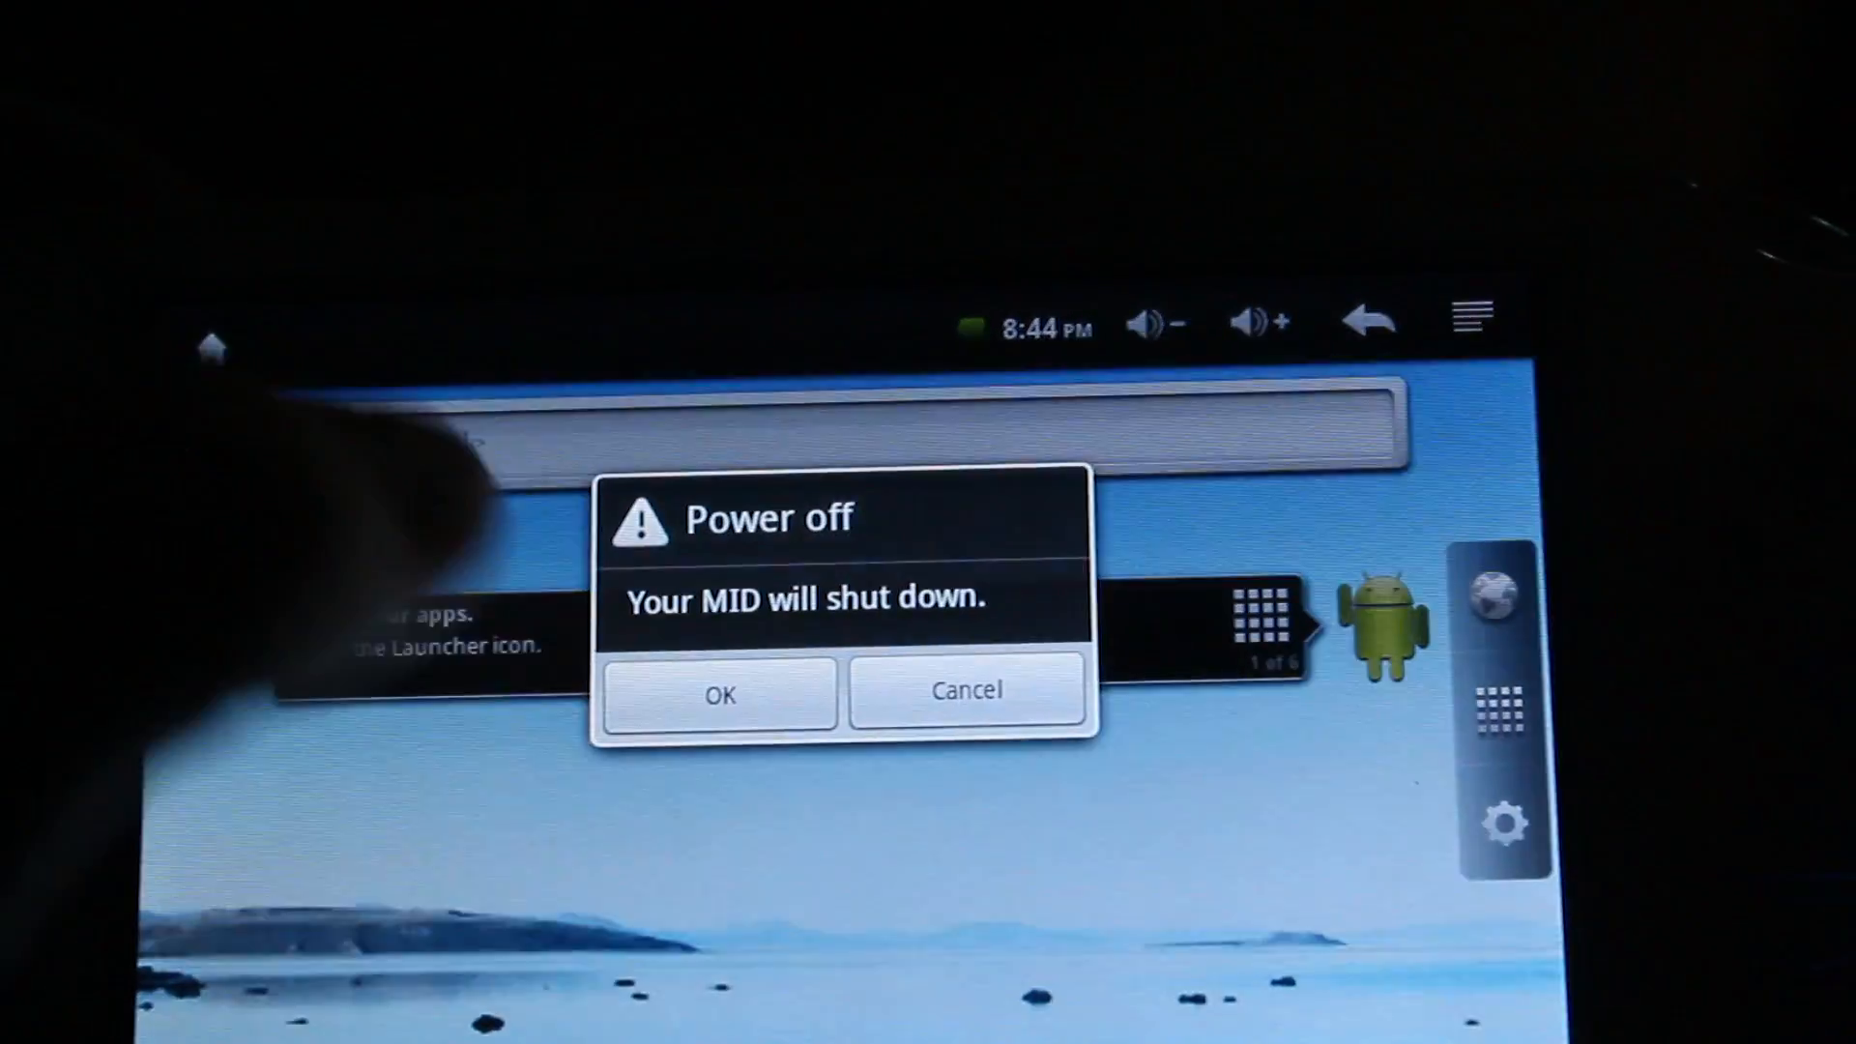
- Confirm OK in the Power off dialog so the tablet shuts down
left_click(718, 694)
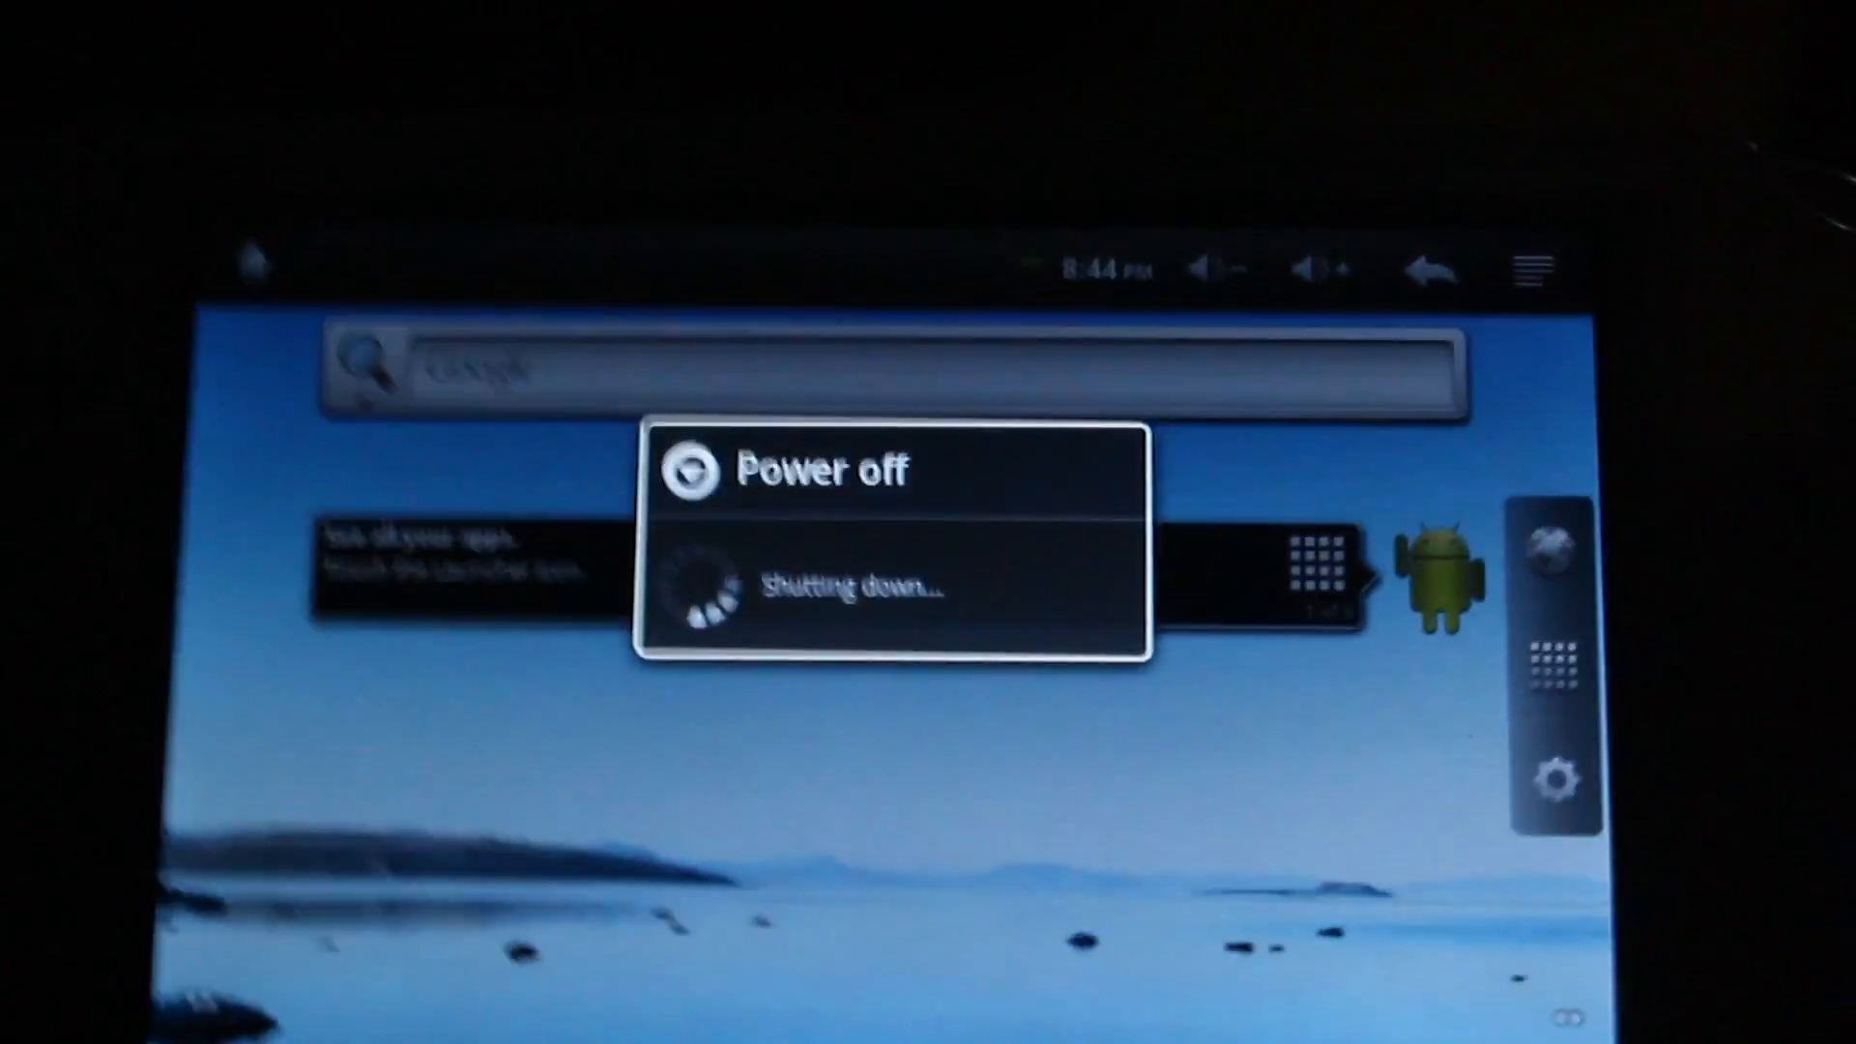